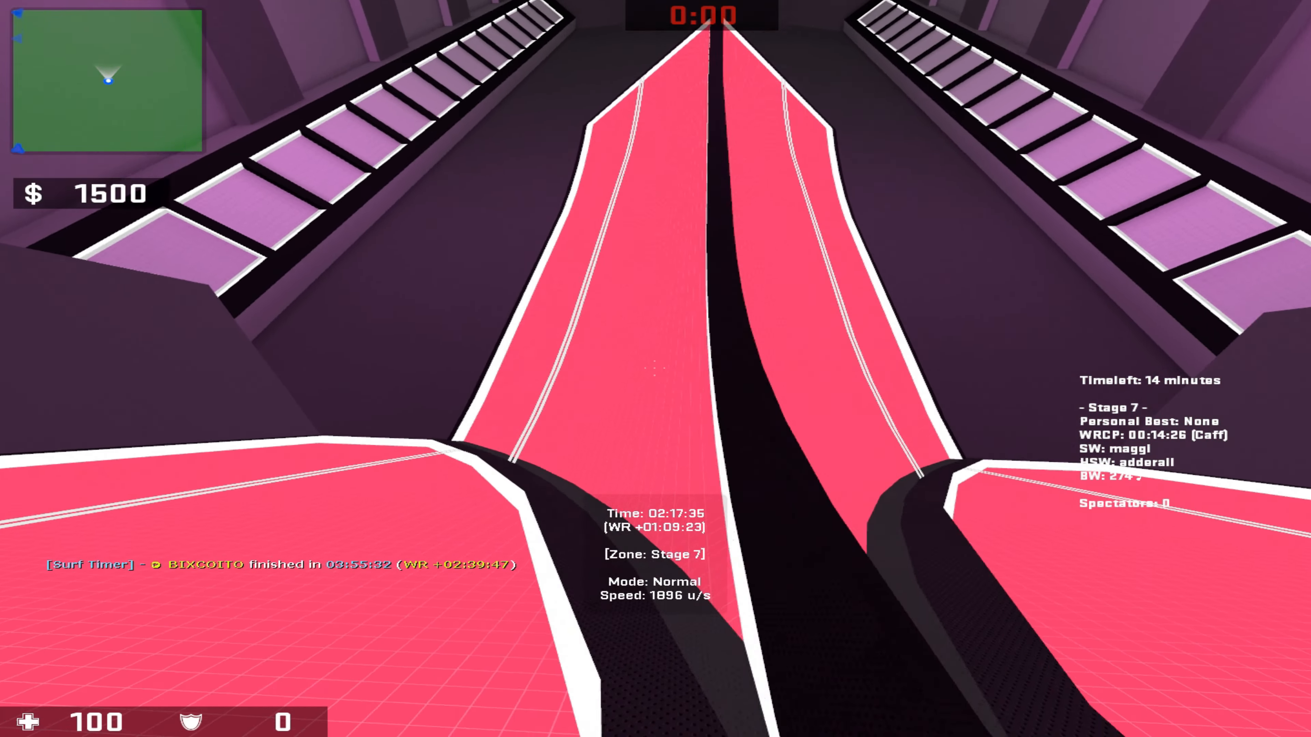
pyautogui.moveTo(655, 368)
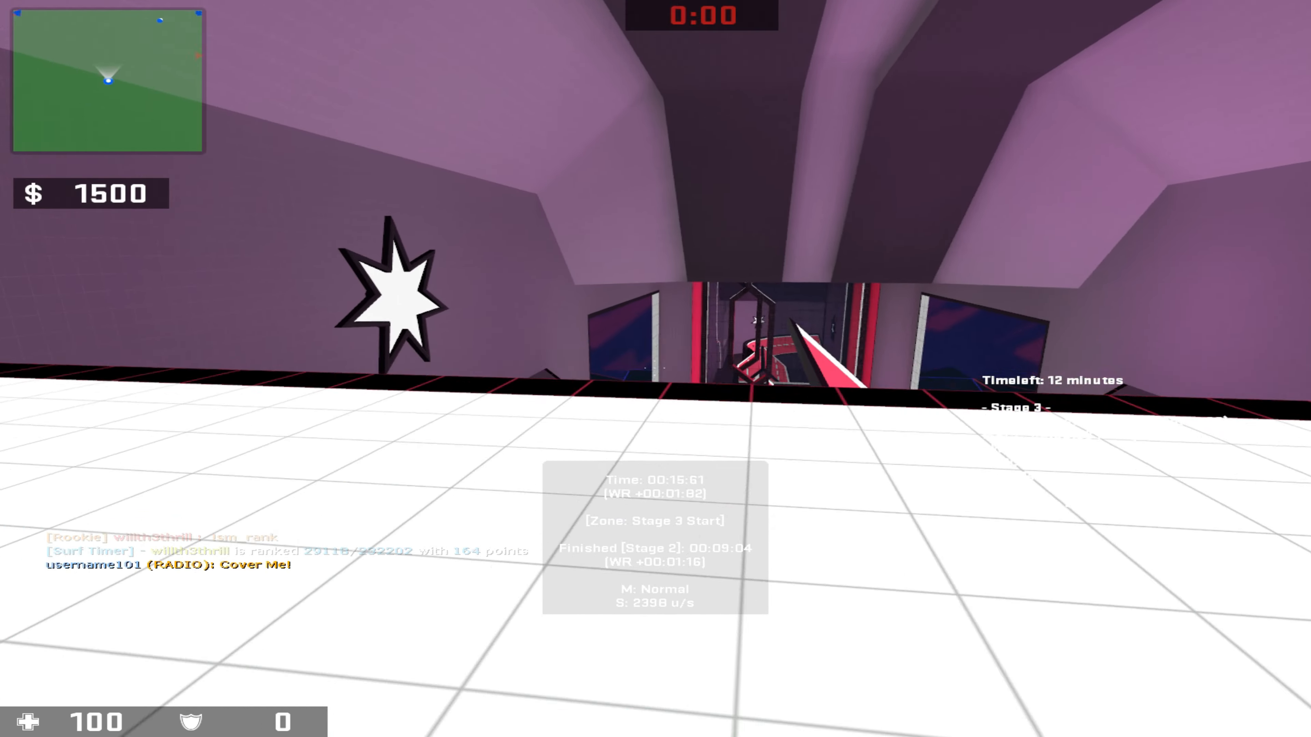
pyautogui.moveTo(656, 369)
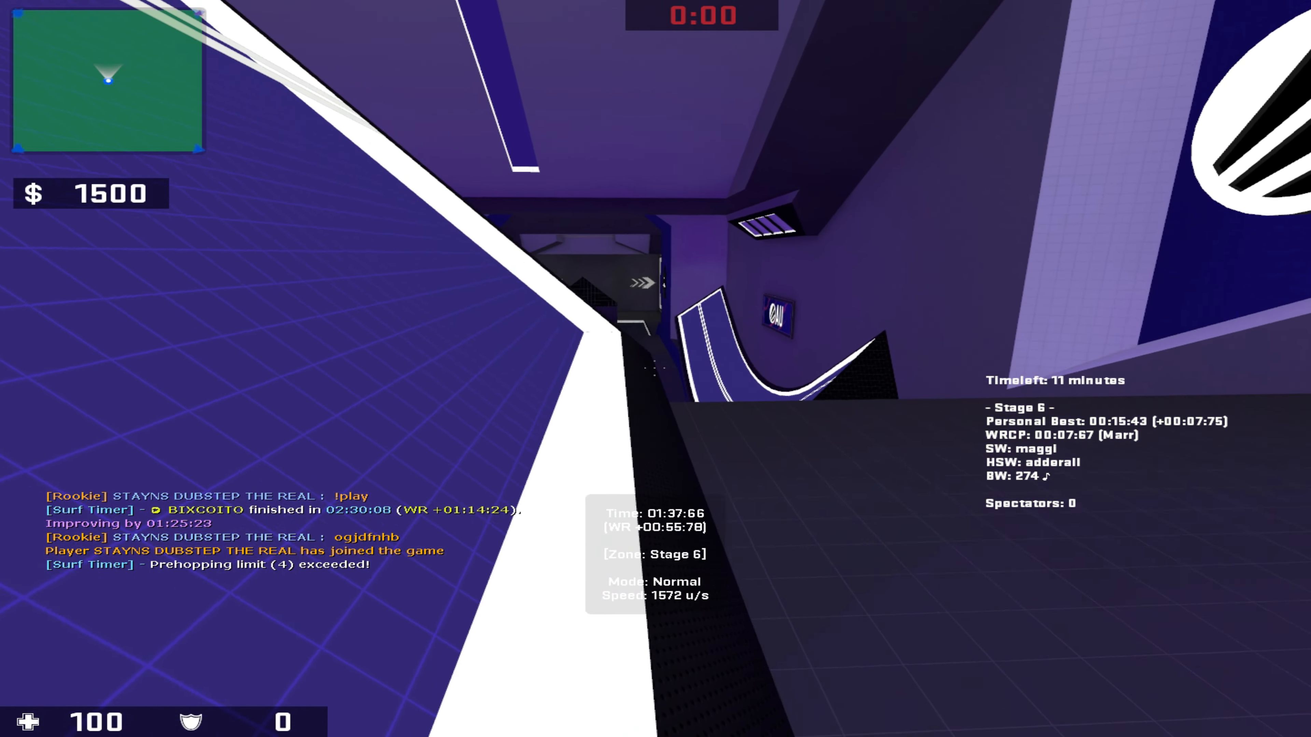
pyautogui.moveTo(655, 368)
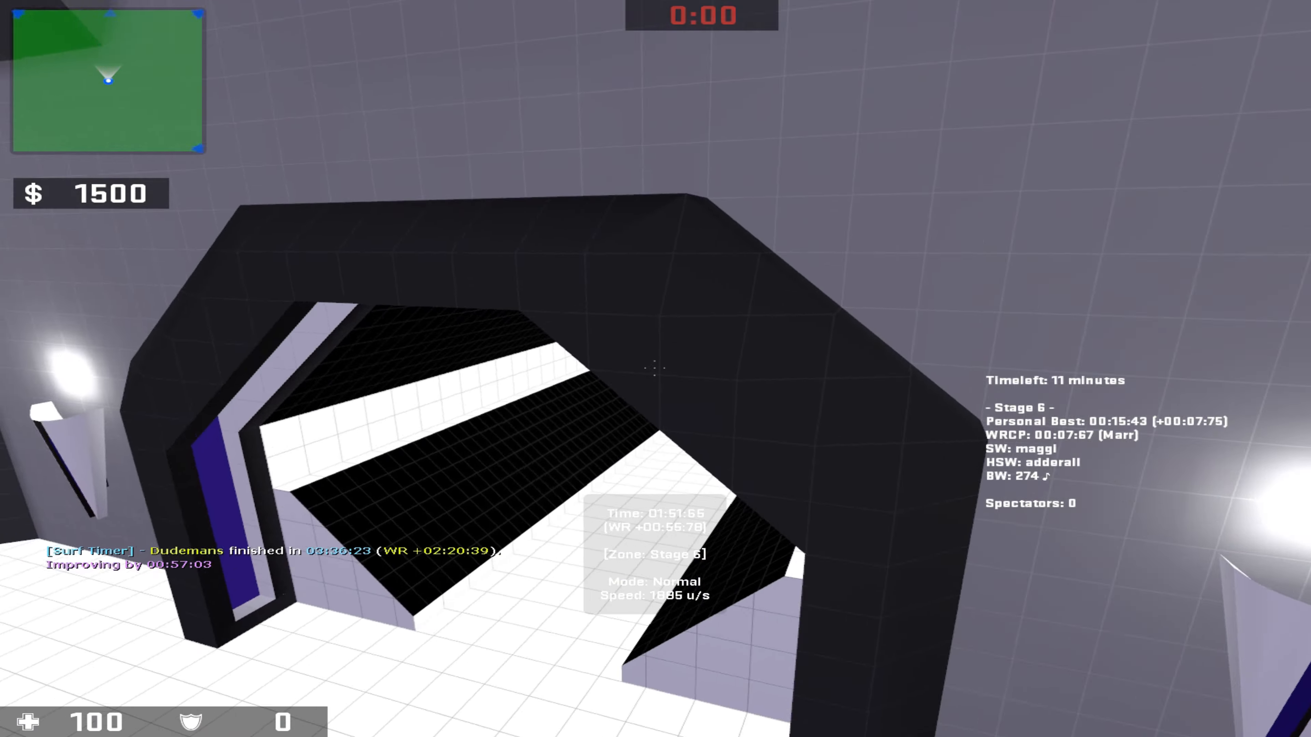
pyautogui.moveTo(655, 368)
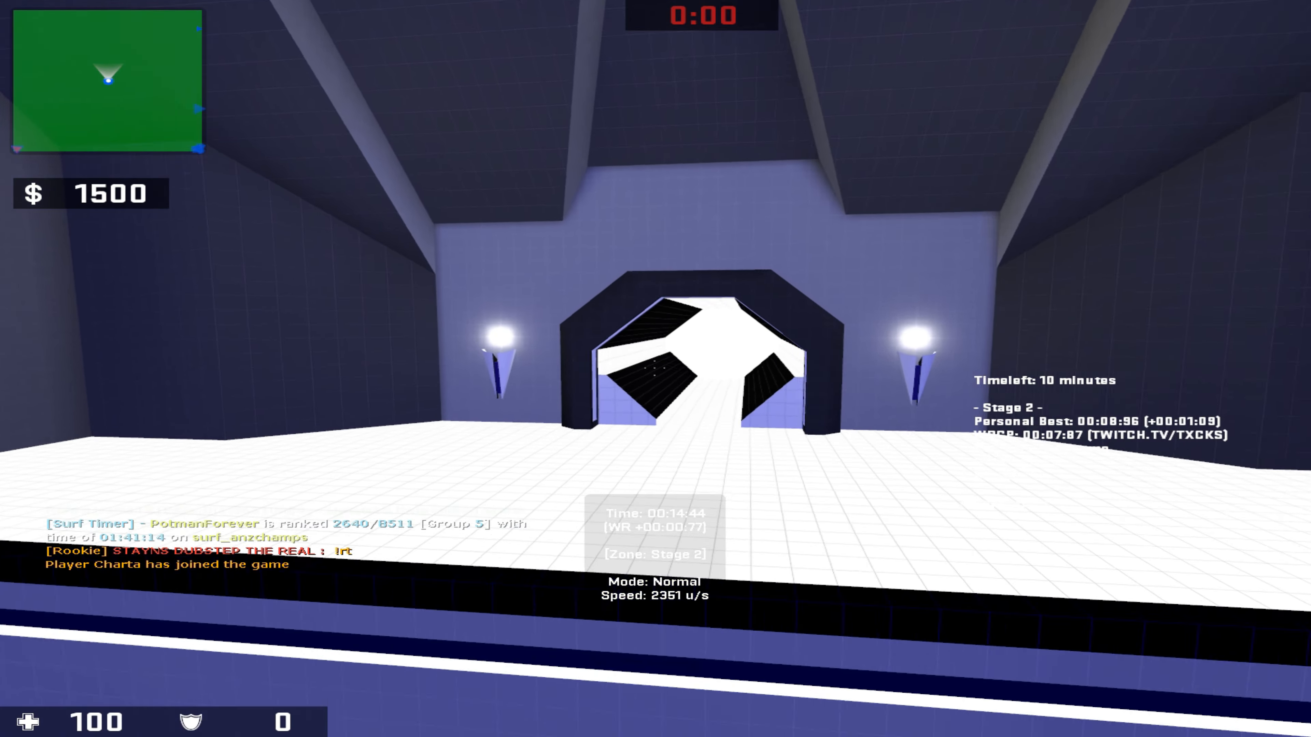
pyautogui.press('w')
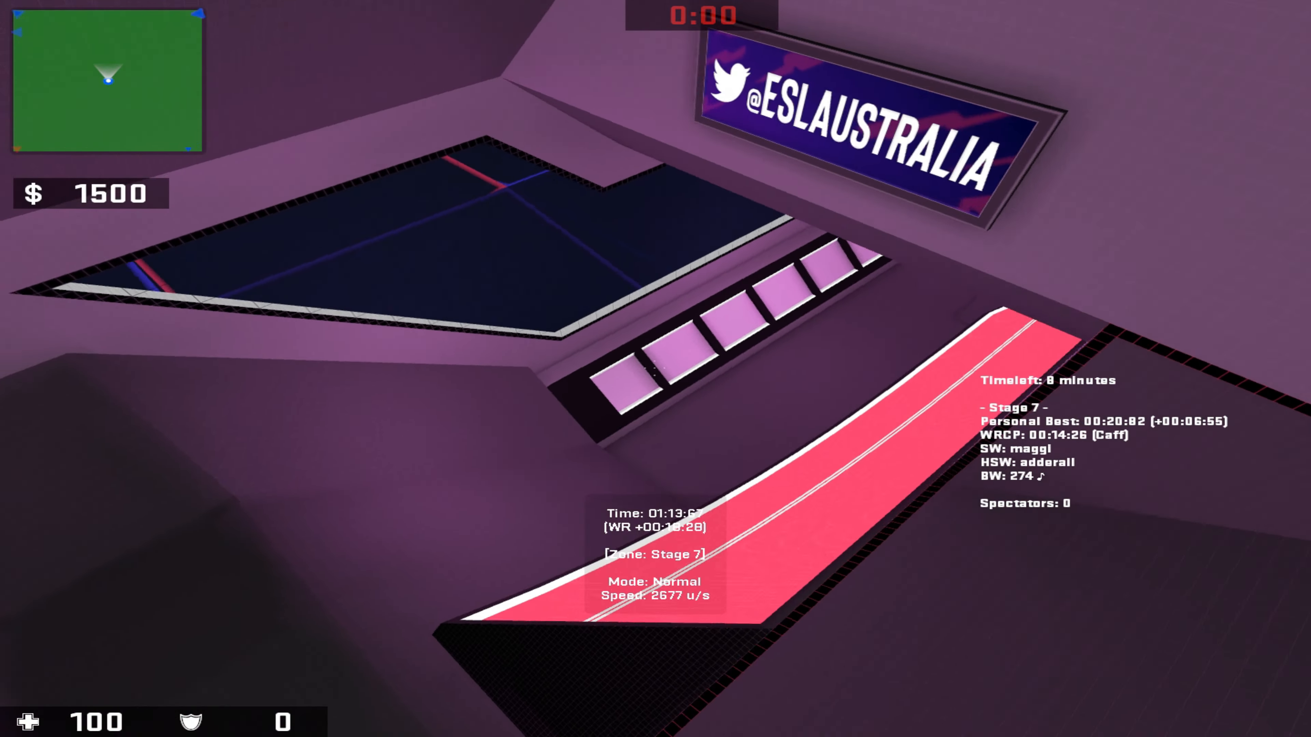
pyautogui.moveTo(656, 368)
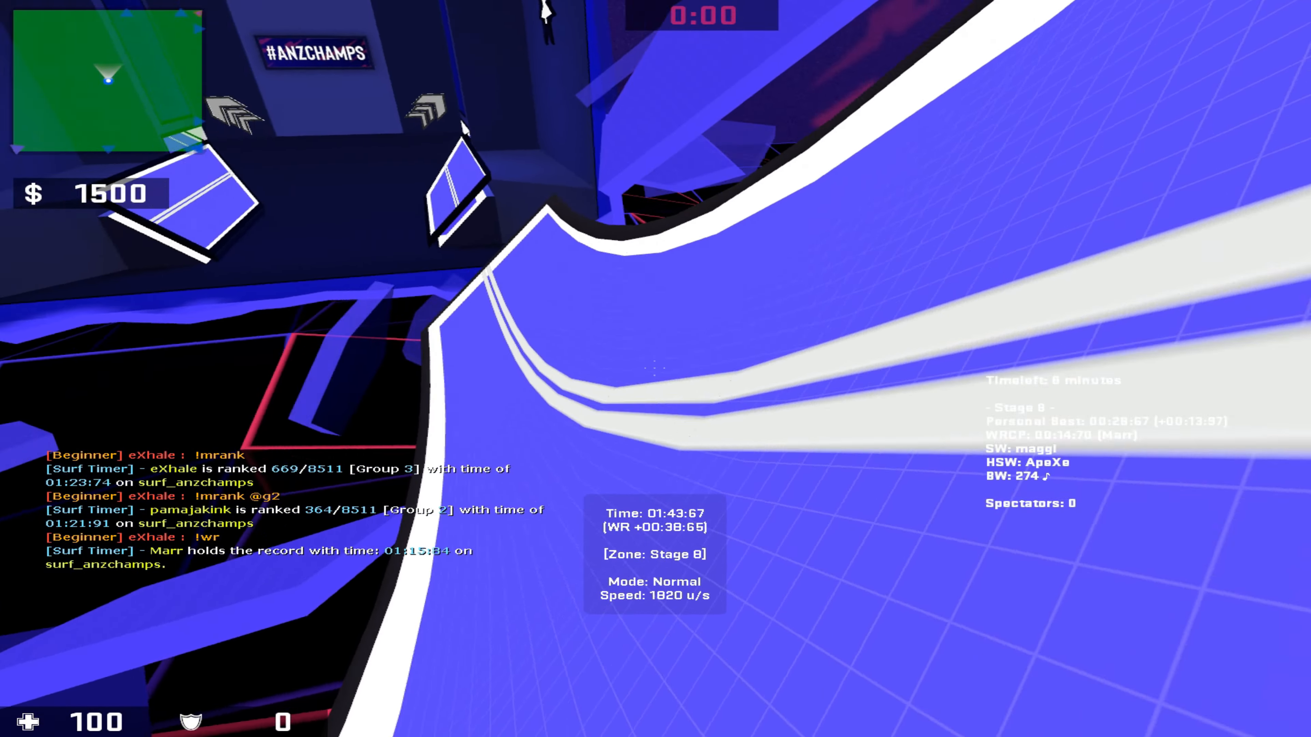
pyautogui.moveTo(655, 369)
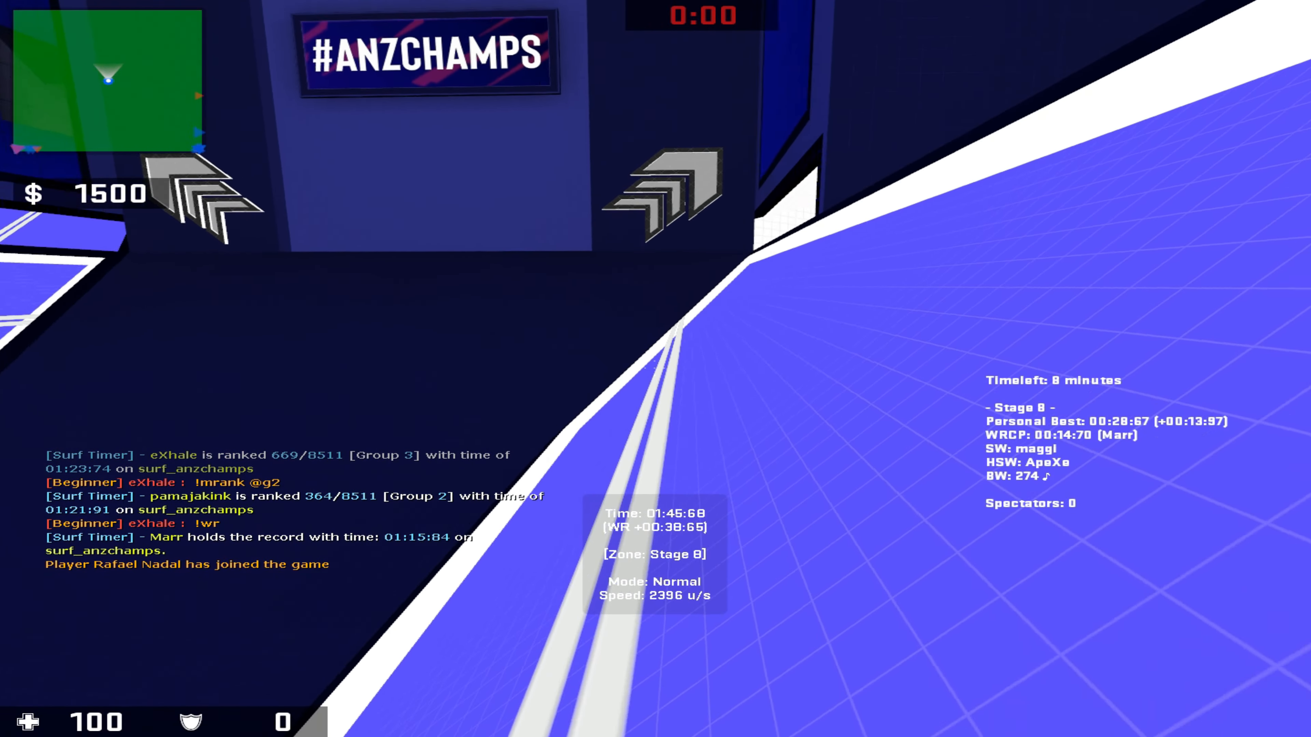